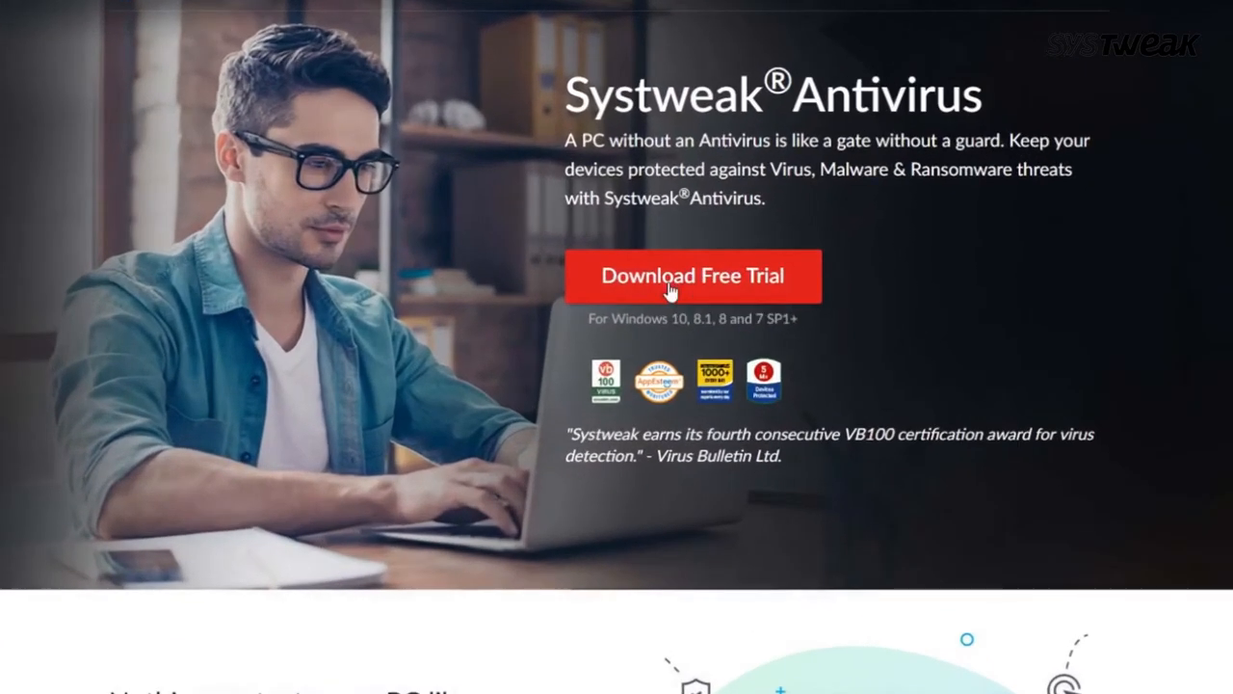
Download the Systweak Antivirus free trial from the Systweak page.
left_click(690, 277)
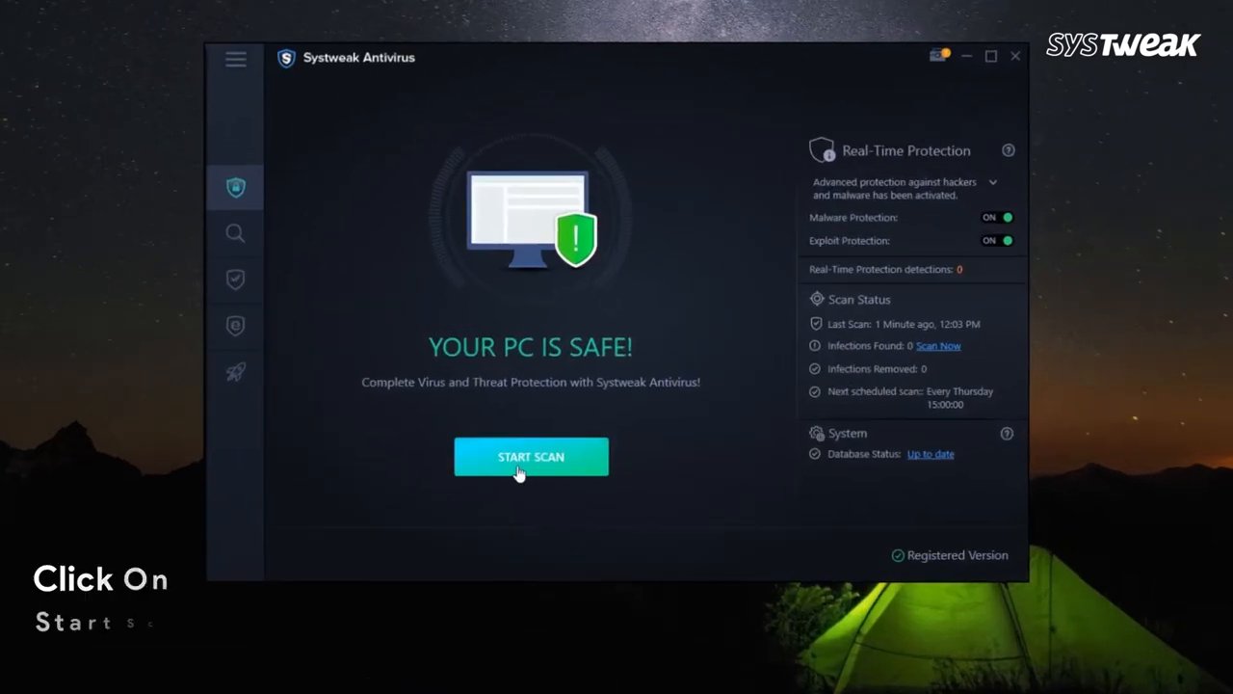
Run a full virus scan in Systweak Antivirus, then search 'av' for the next tool.
left_click(531, 456)
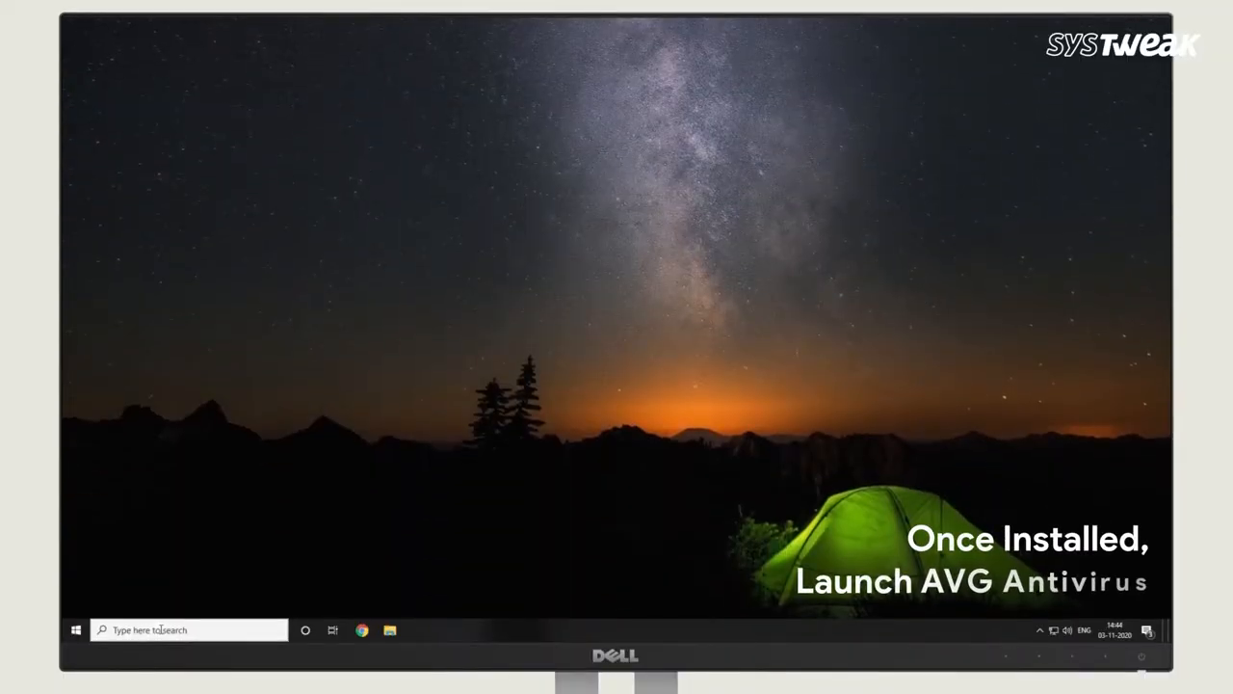
type("av")
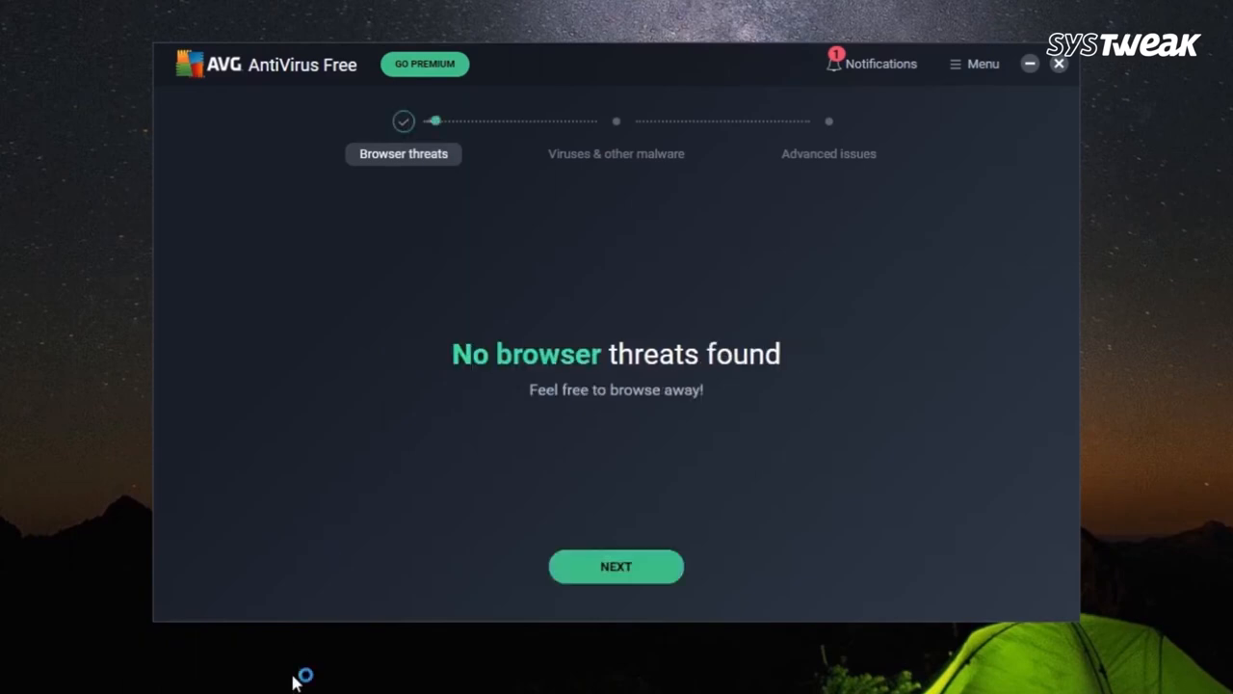
Step through AVG's clean browser and malware results, then search 'avast Free Antivirus'.
left_click(616, 565)
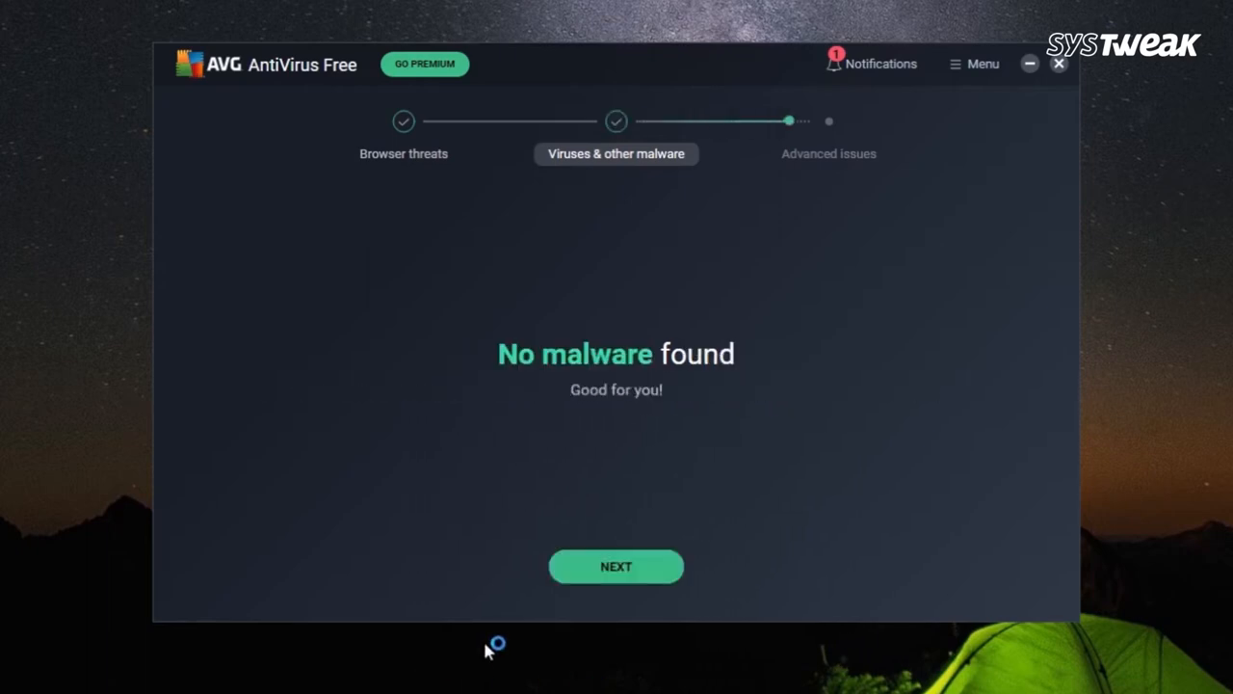
left_click(615, 565)
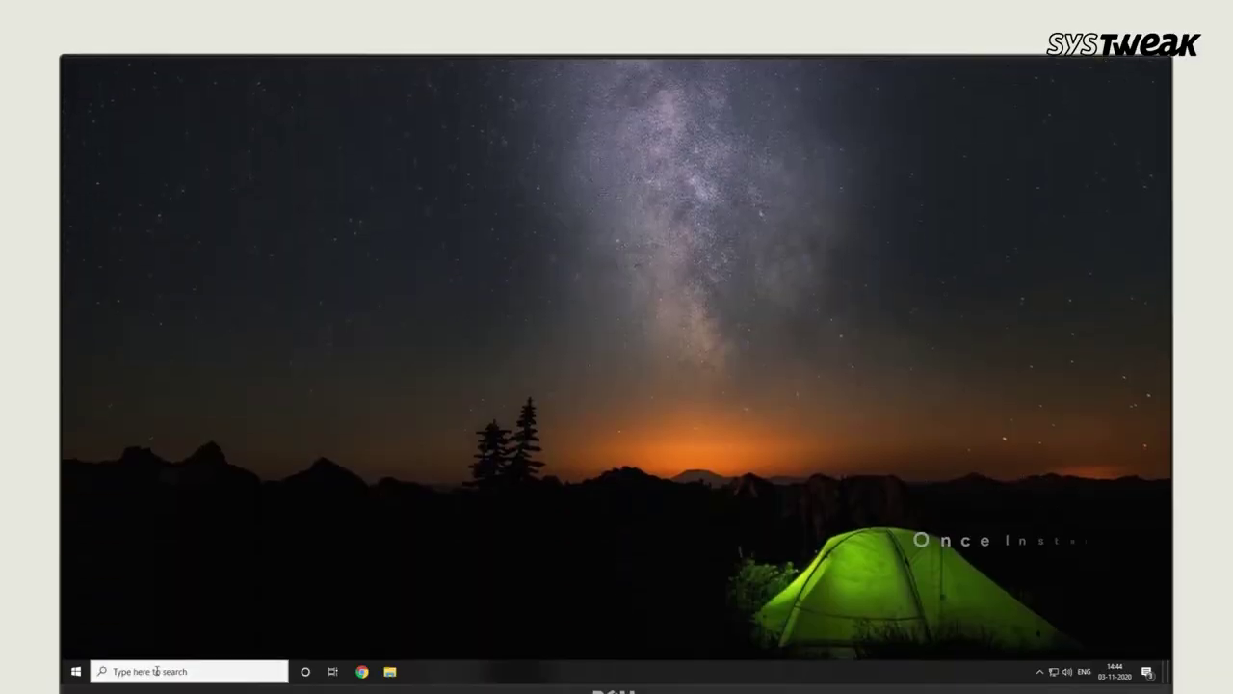
type("avast Free Antivirus")
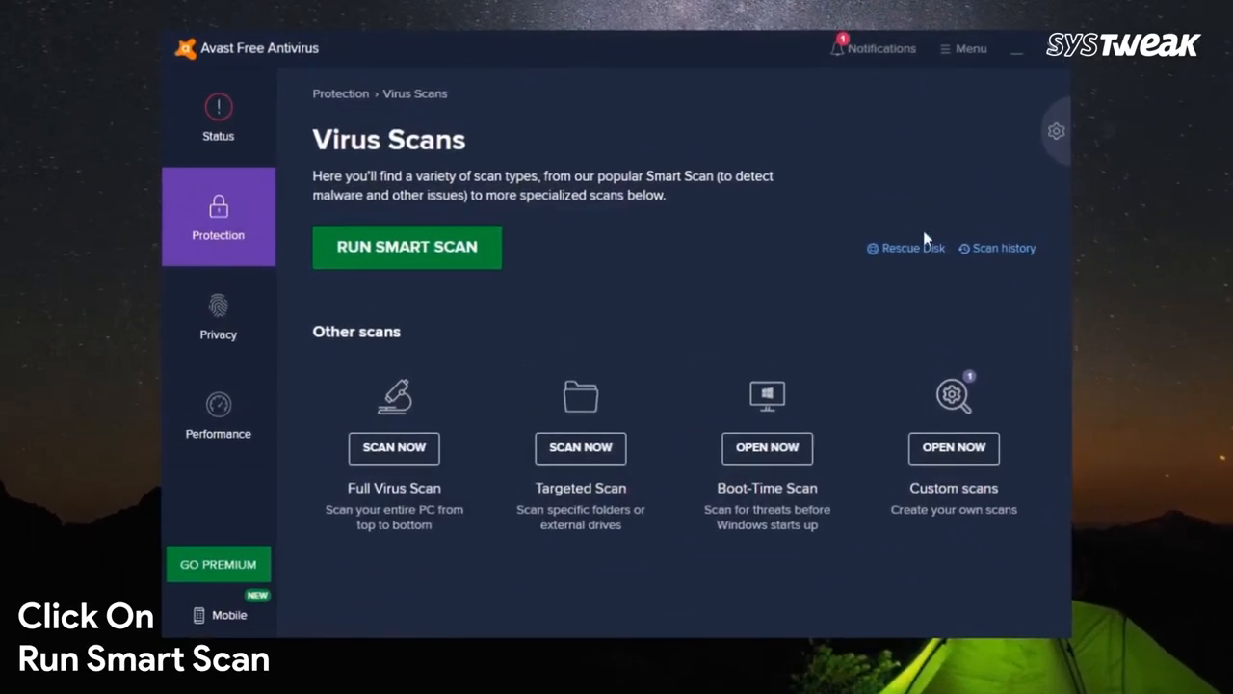
mouse_move(406, 252)
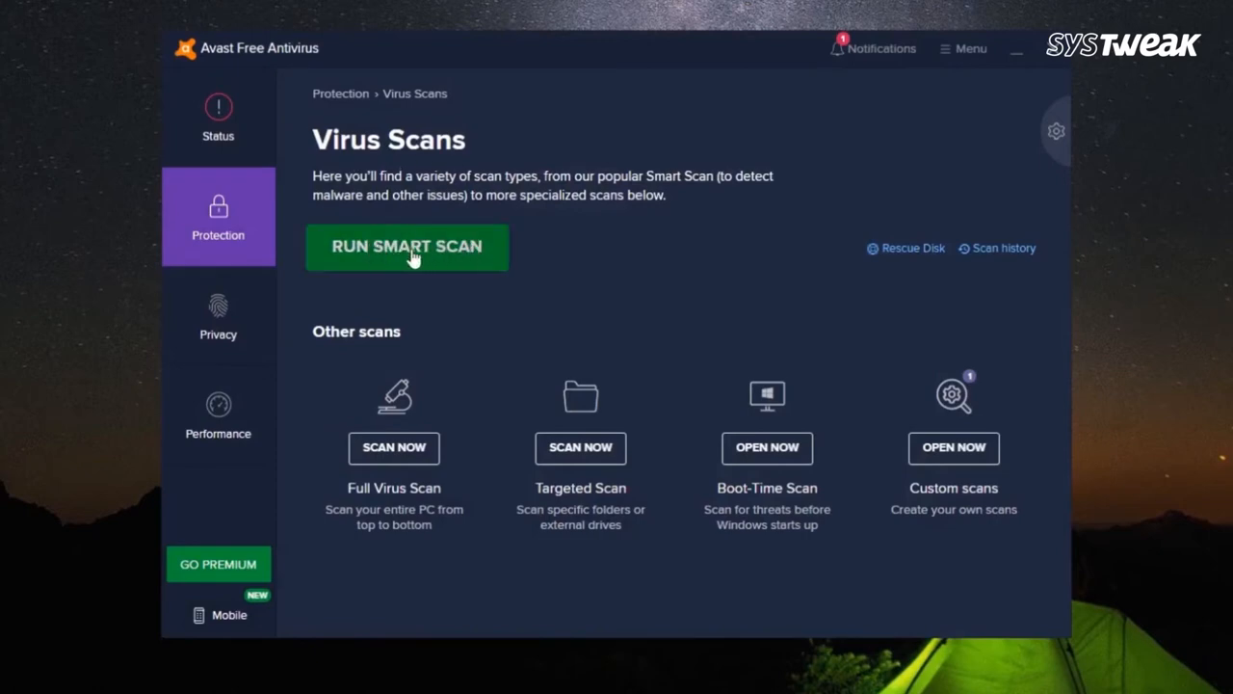
Run Avast's Smart Scan and continue past the browser threats results.
left_click(406, 246)
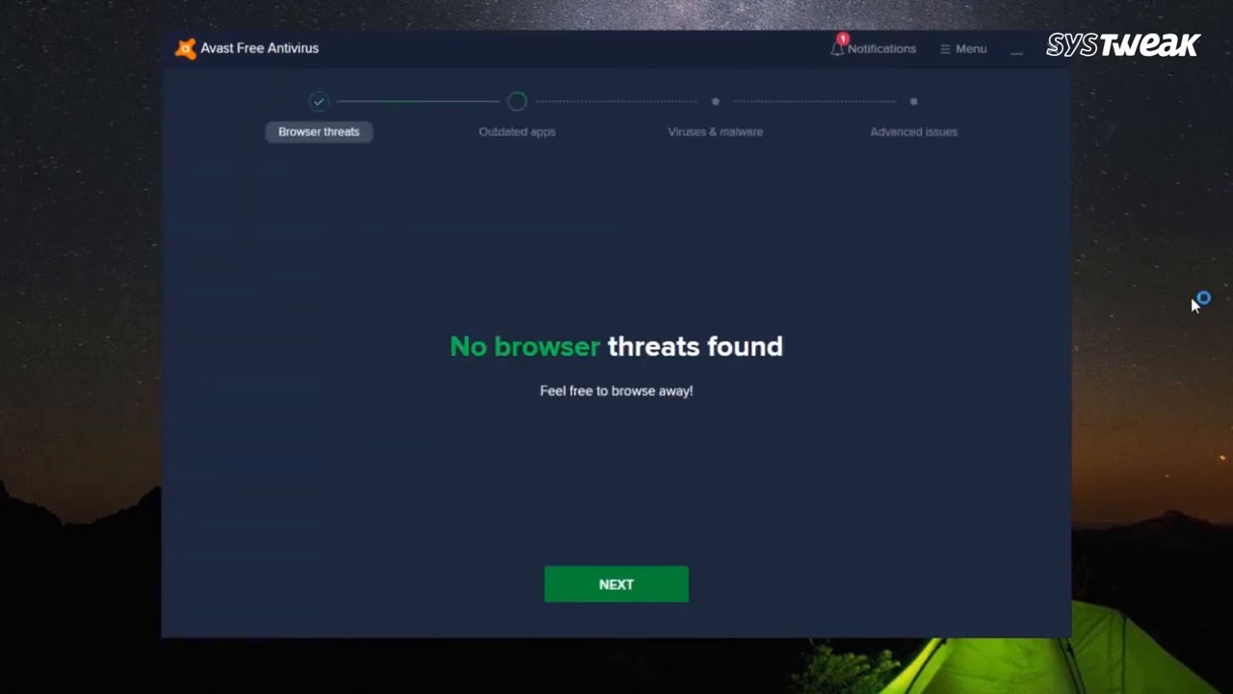
left_click(615, 584)
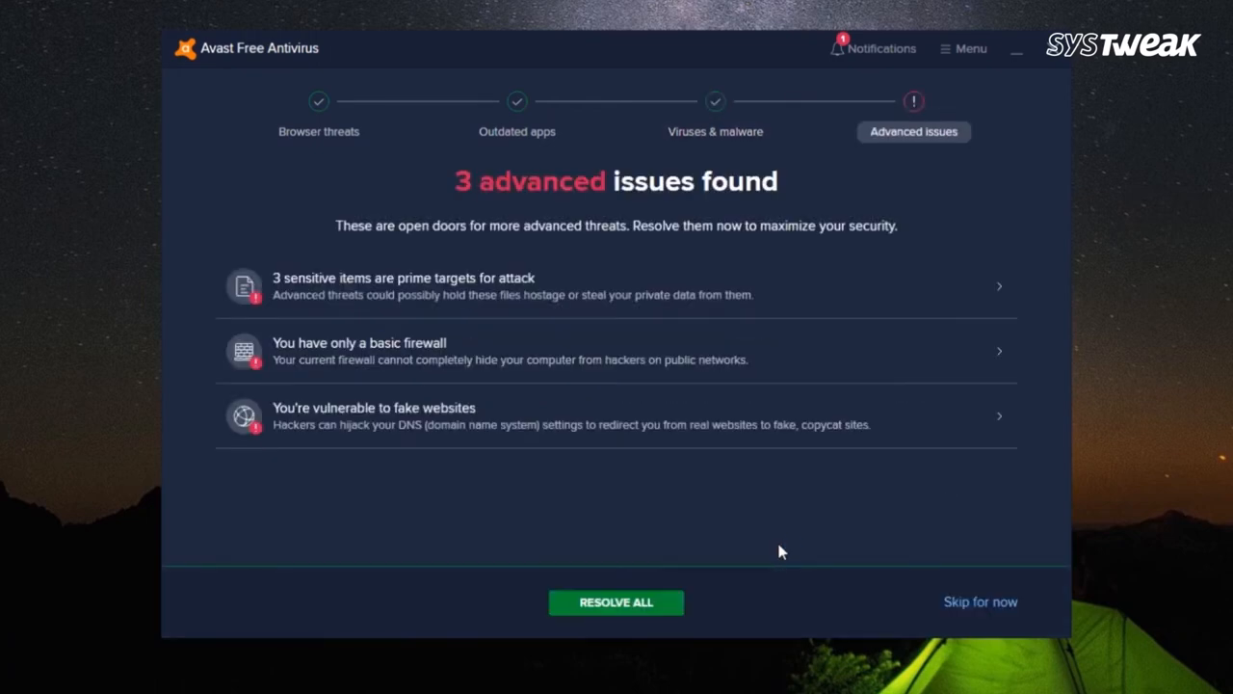
mouse_move(608, 610)
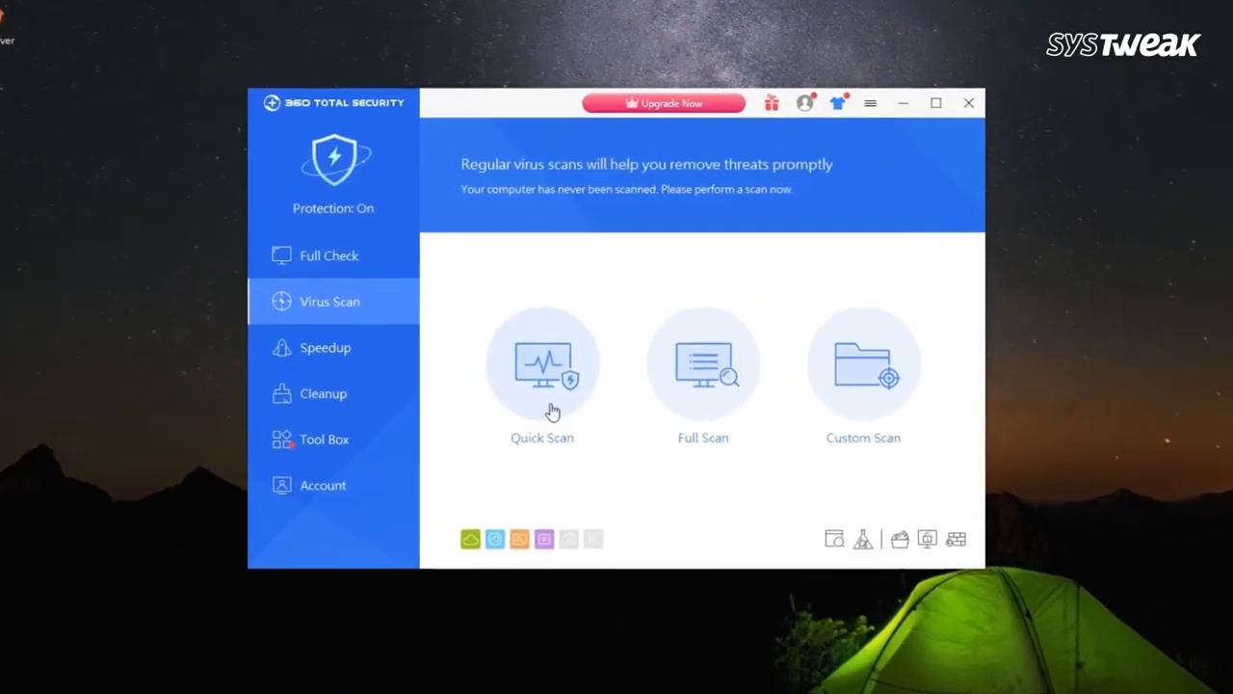
Run a 360 Total Security quick scan, dismiss the reboot prompt, and close the results.
left_click(541, 363)
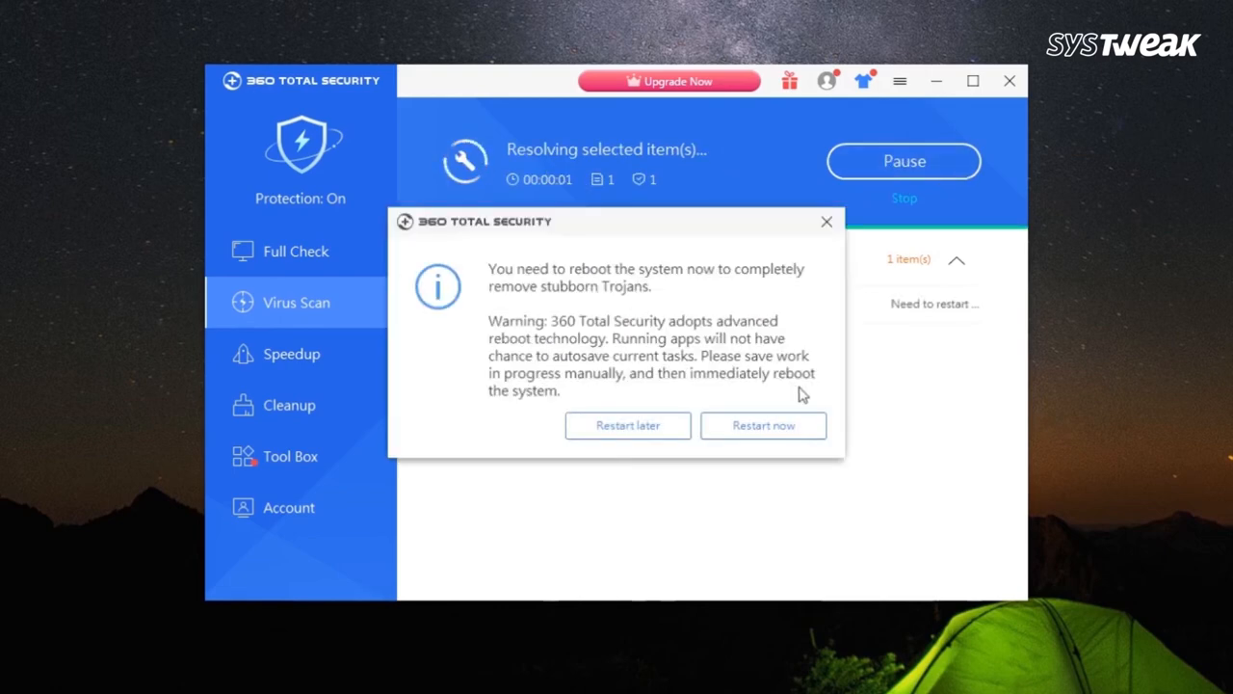
left_click(627, 426)
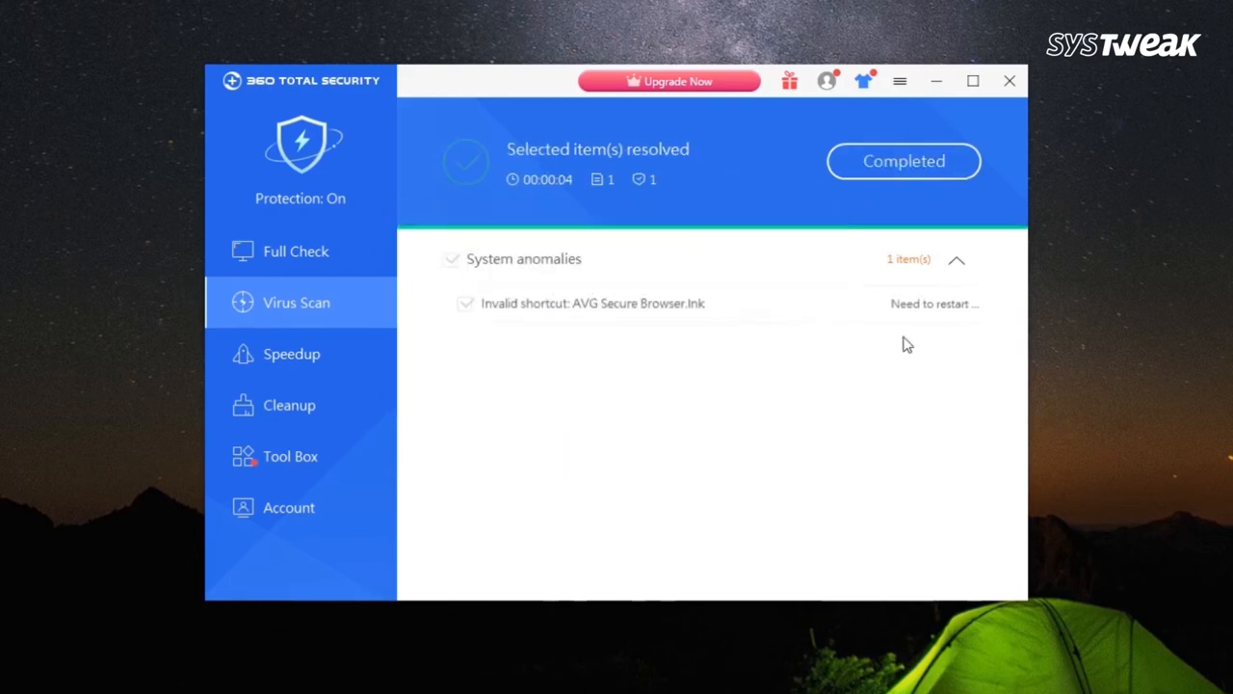
left_click(1009, 80)
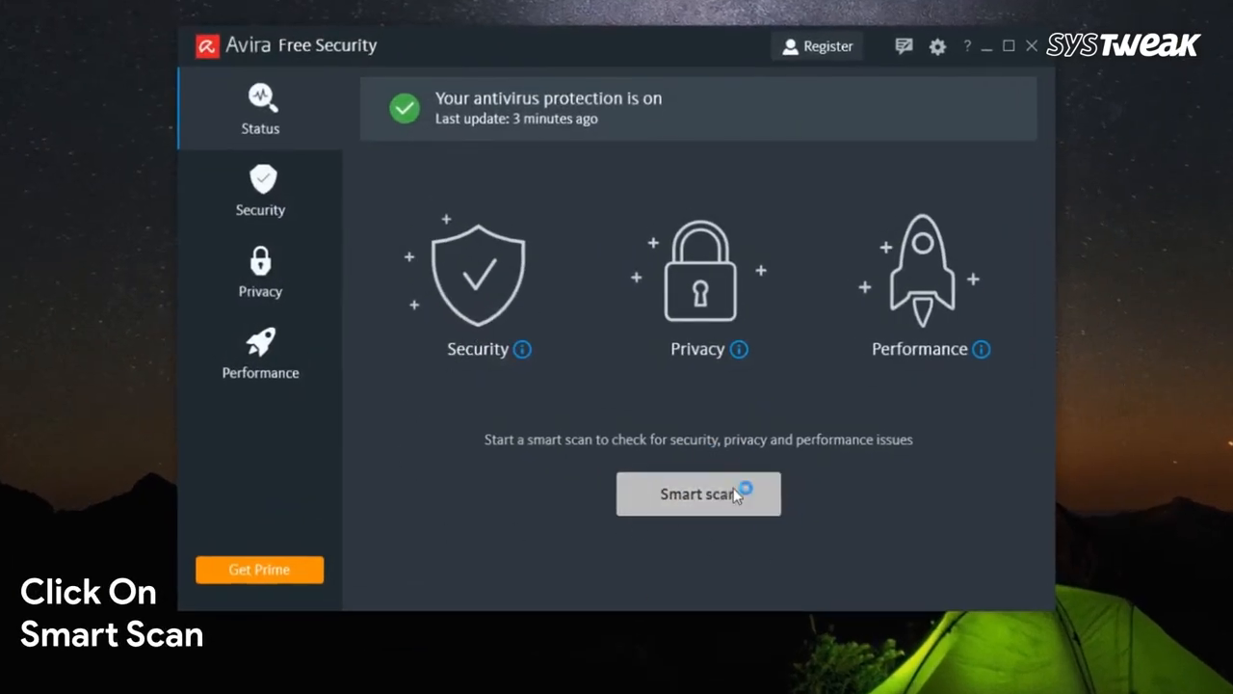
Start Avira's Smart scan from the Status page.
left_click(699, 494)
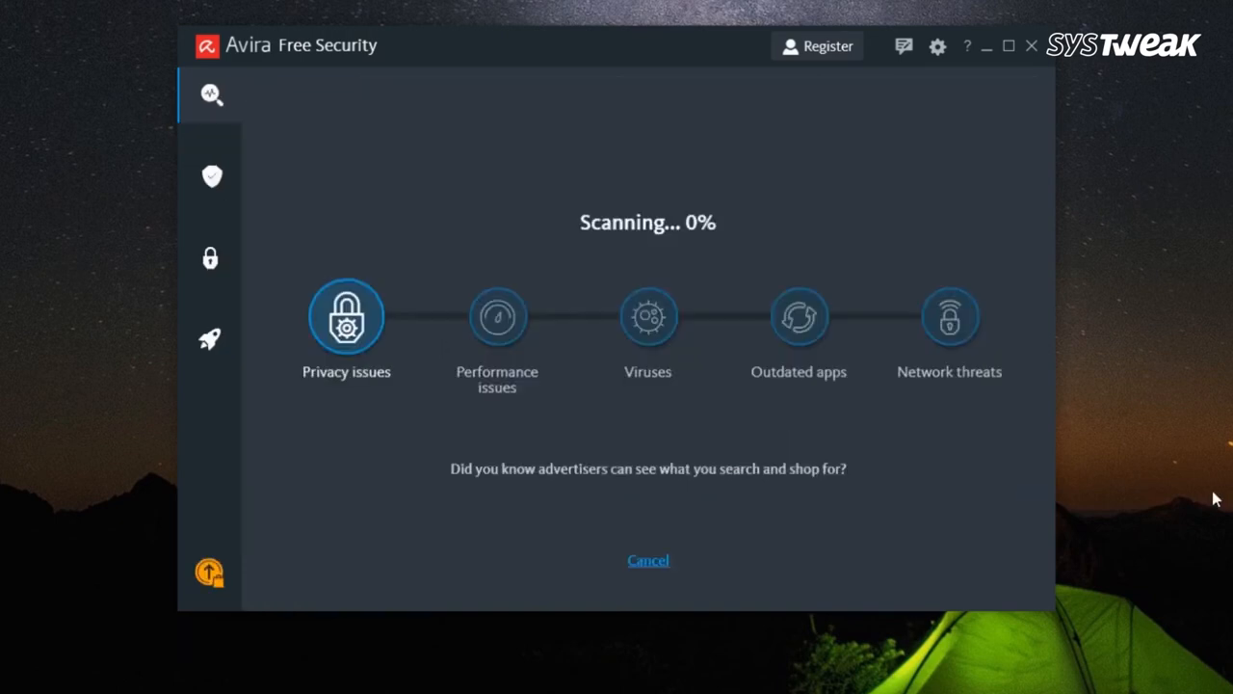